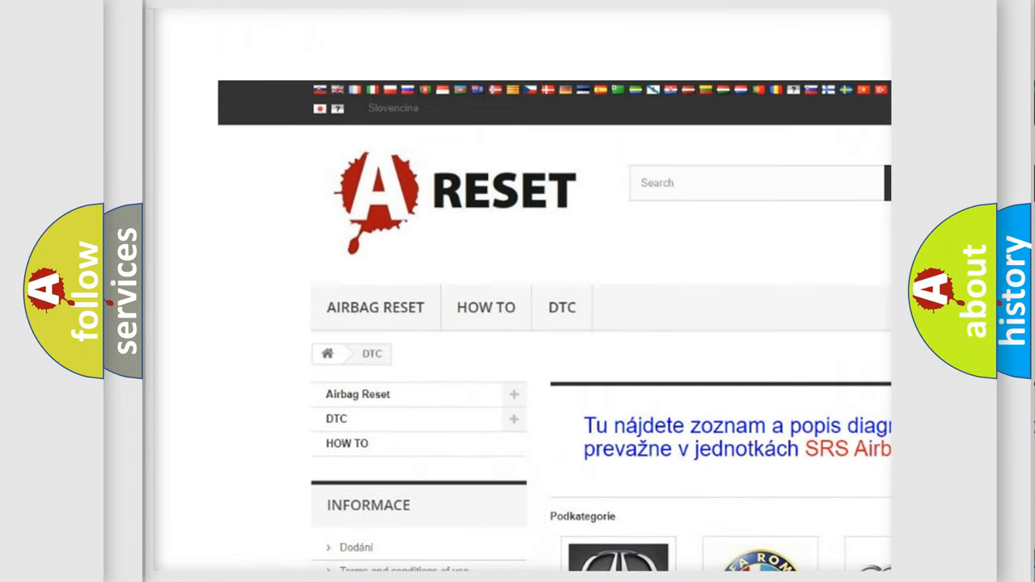
scroll("down", 3)
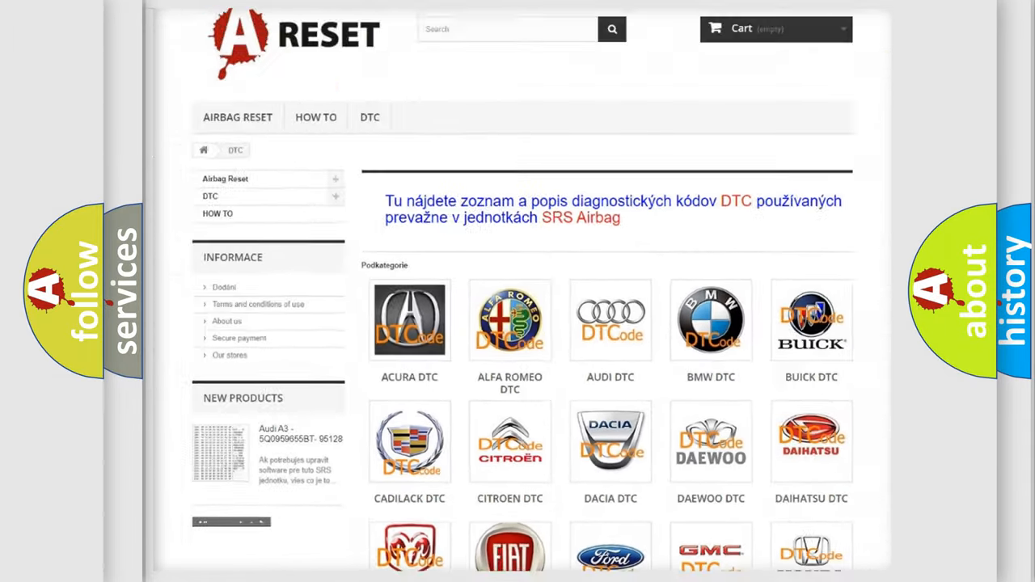
scroll("down", 3)
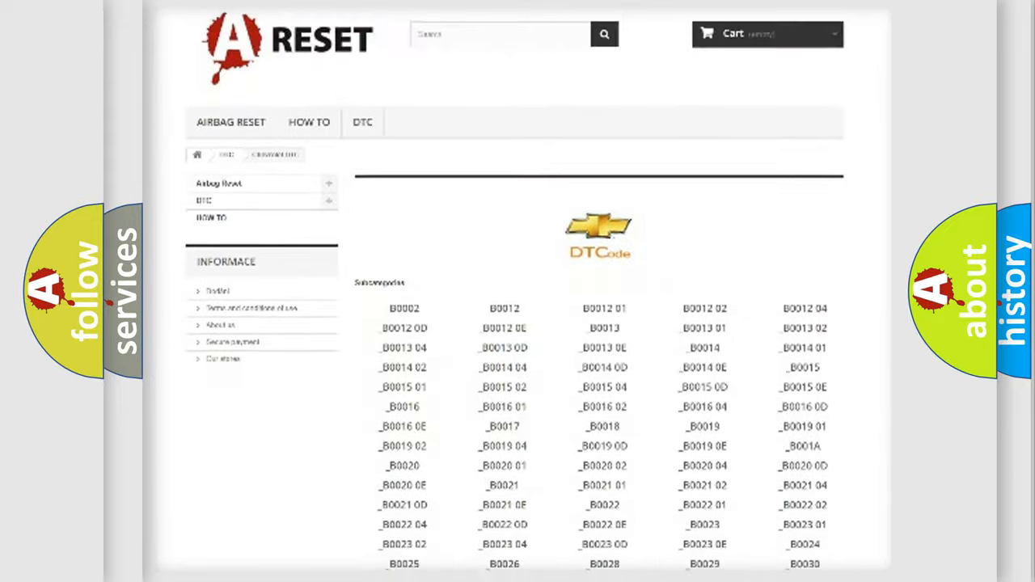
scroll("down", 3)
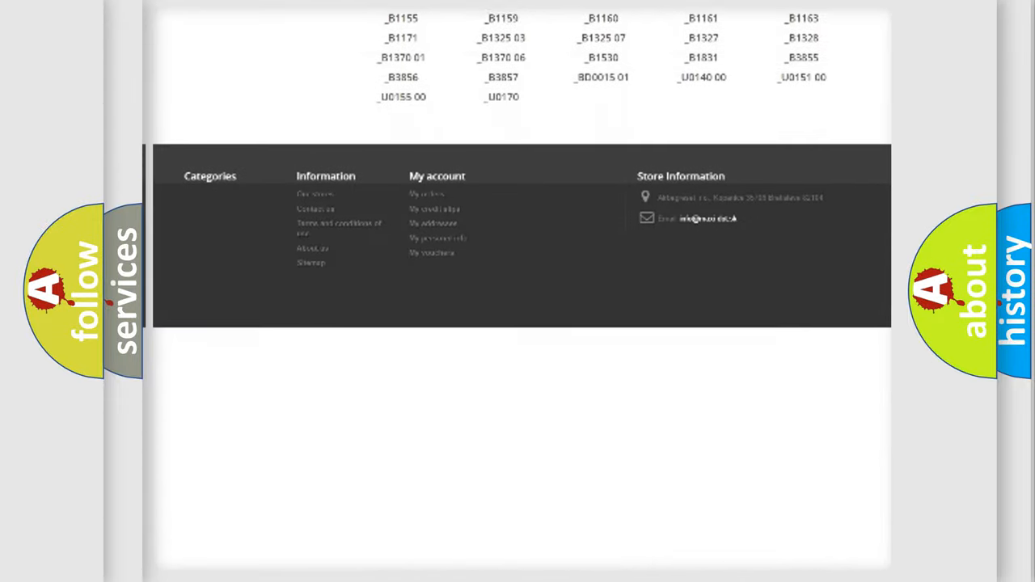
scroll("up", 3)
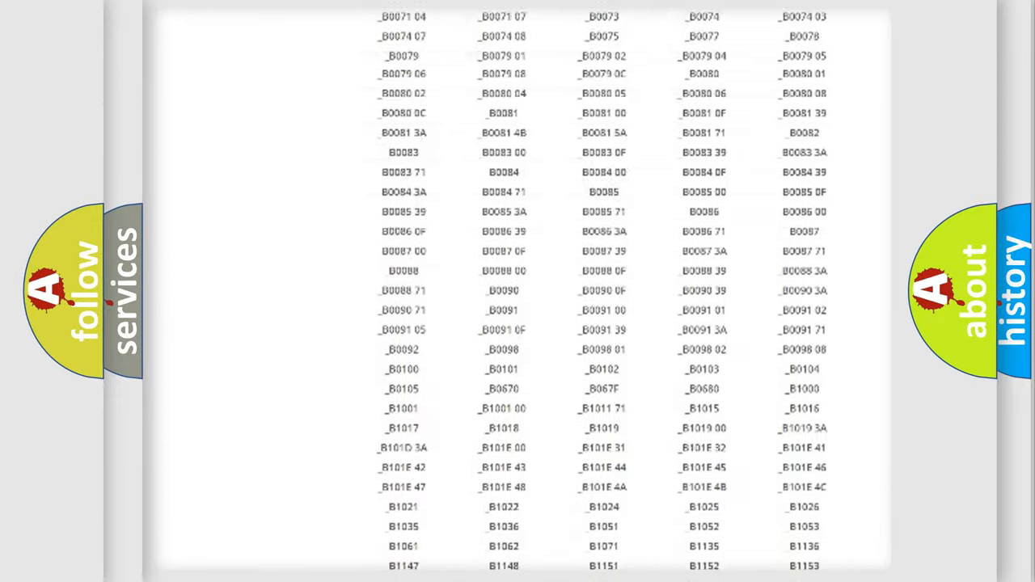
scroll("up", 3)
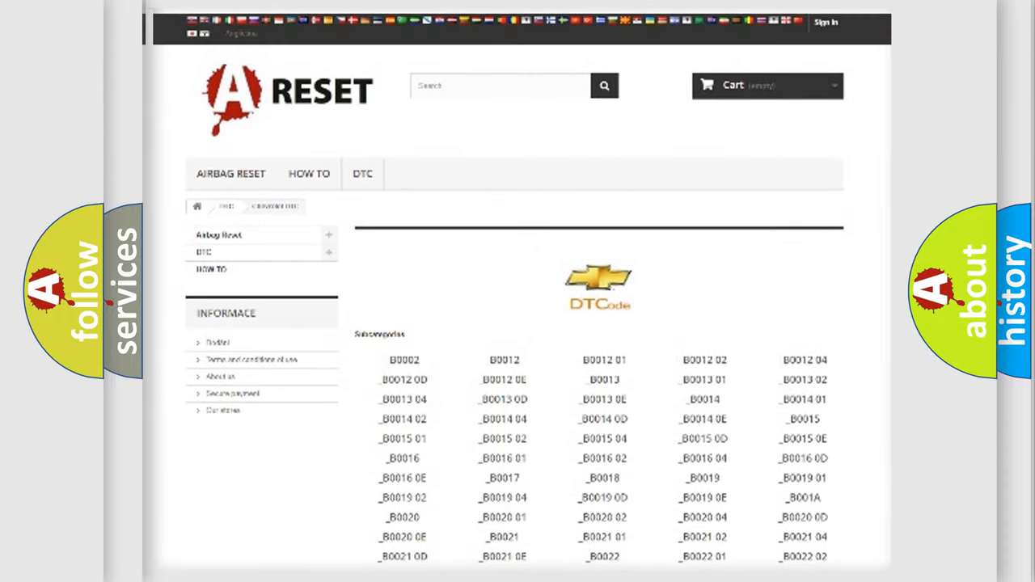